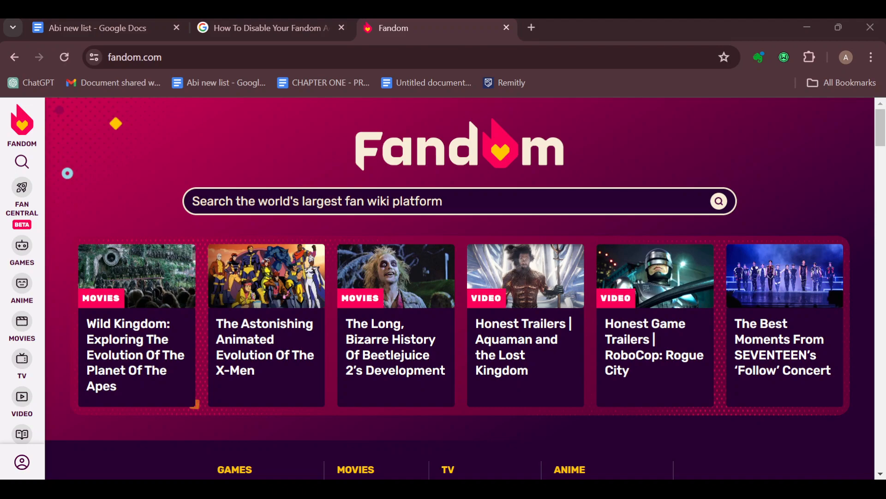
# Scroll down Popular Wiki Pages and open the Disney Princesses card's Disney Wiki article.
pyautogui.scroll(-3)
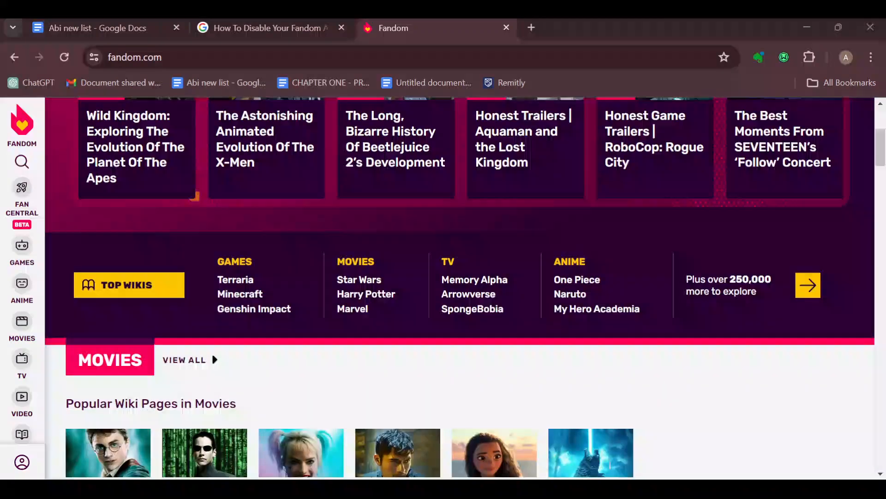
pyautogui.scroll(-3)
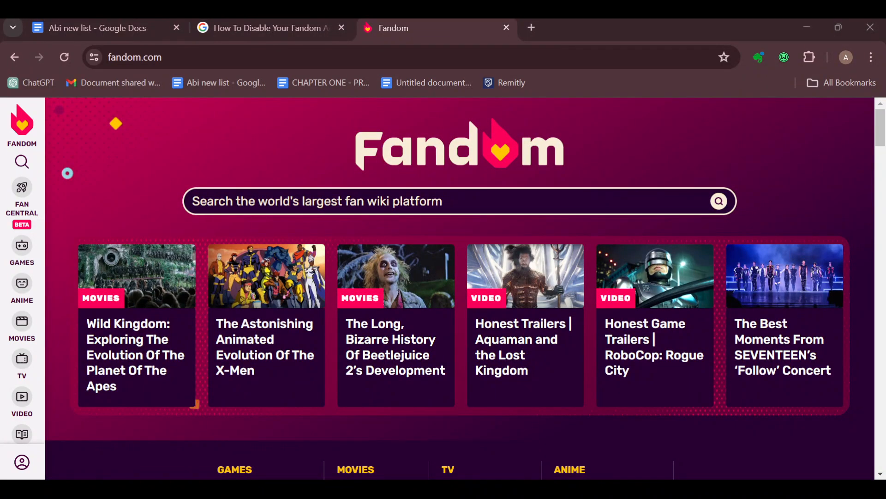
pyautogui.scroll(-3)
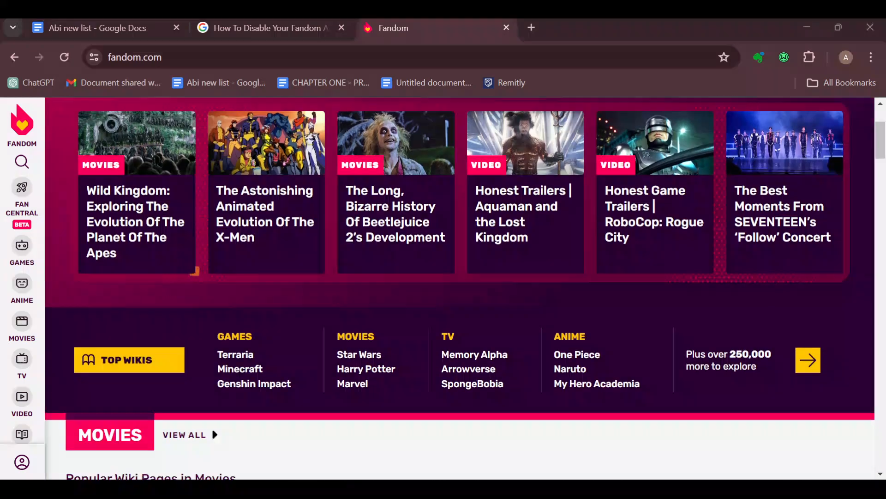
pyautogui.scroll(-3)
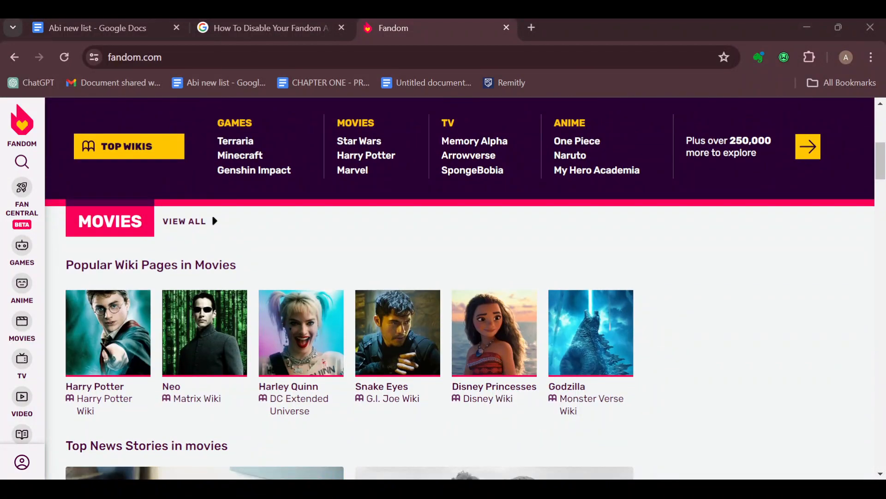
pyautogui.click(493, 333)
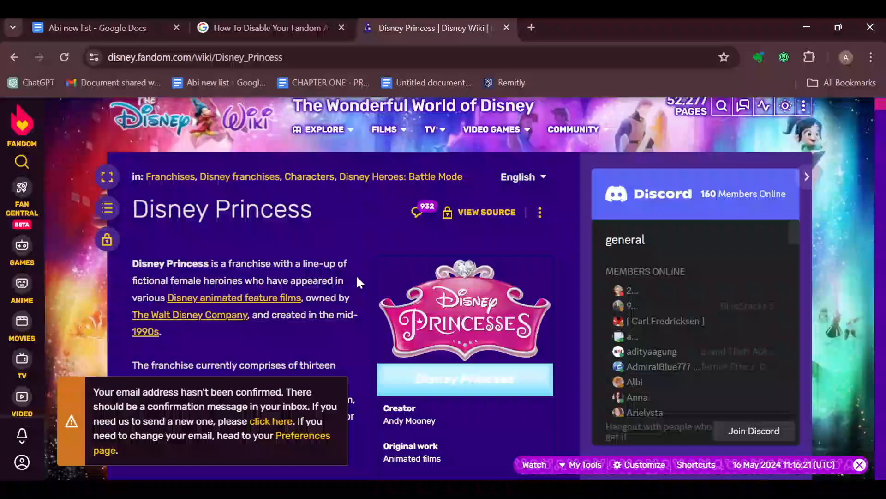
pyautogui.scroll(-3)
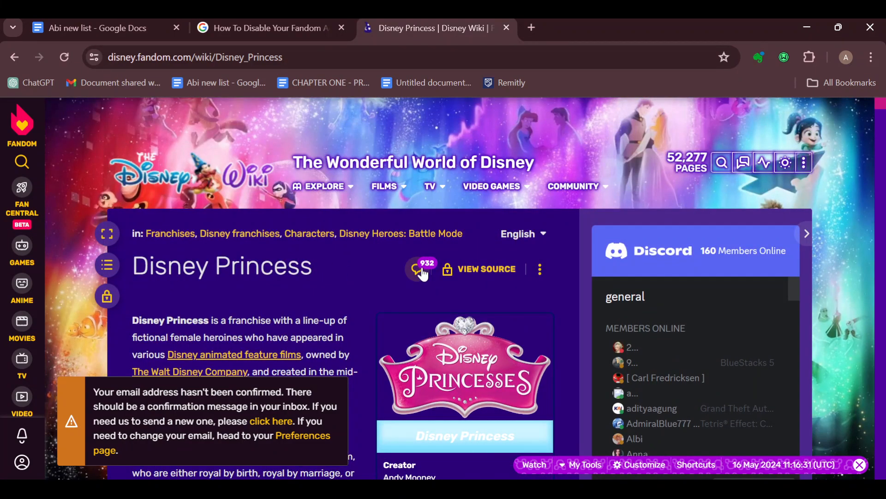
pyautogui.click(421, 268)
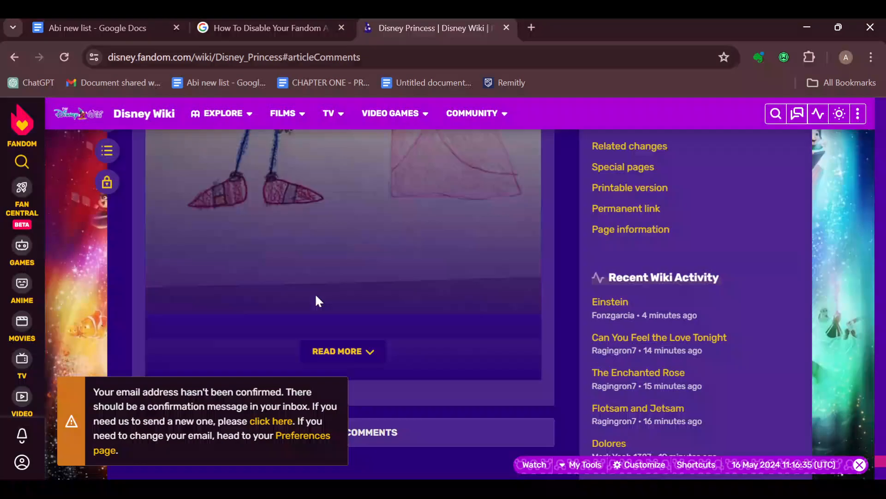
pyautogui.scroll(-3)
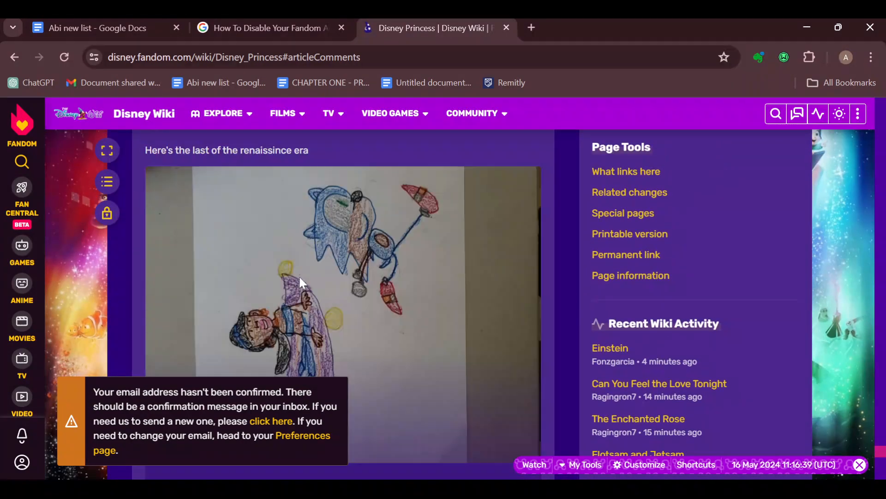
pyautogui.scroll(-3)
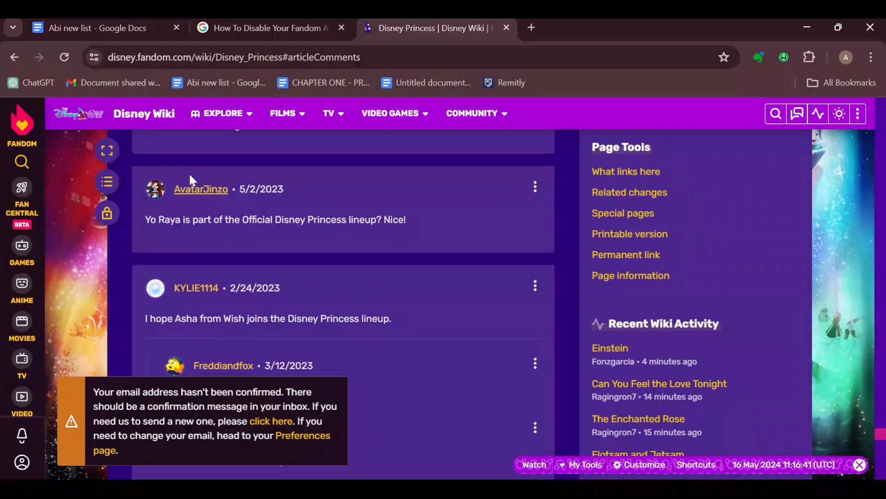
pyautogui.click(13, 57)
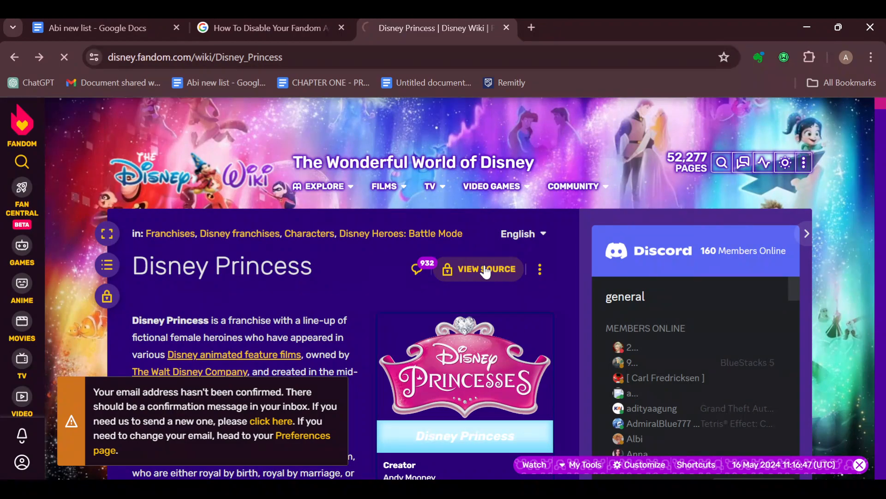
# Open View Source for Disney Princess and browse the protection notice and wikitext.
pyautogui.click(486, 268)
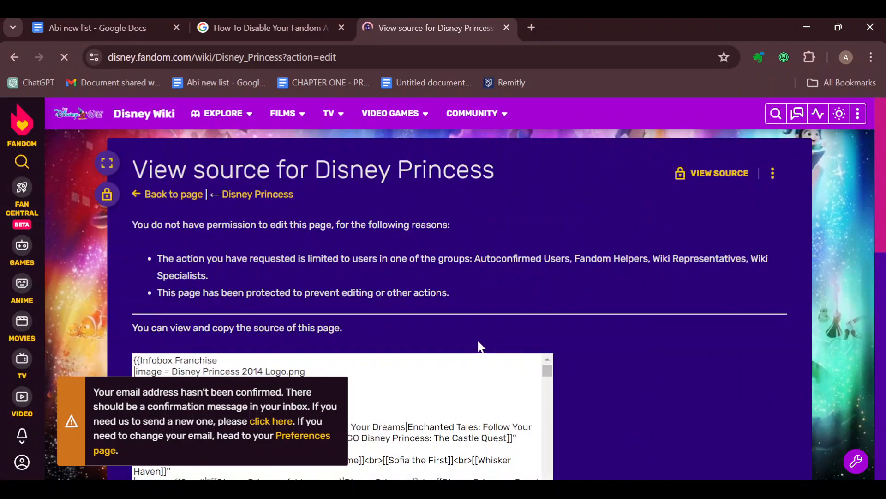
pyautogui.scroll(-3)
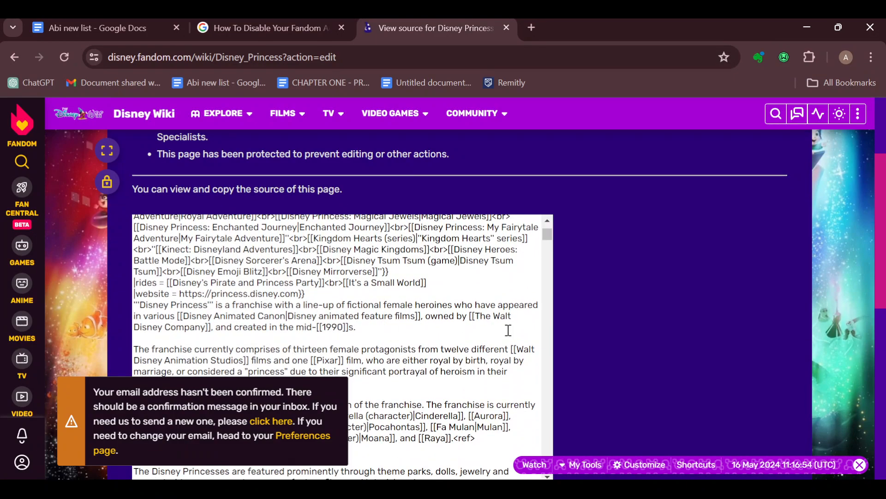
pyautogui.scroll(3)
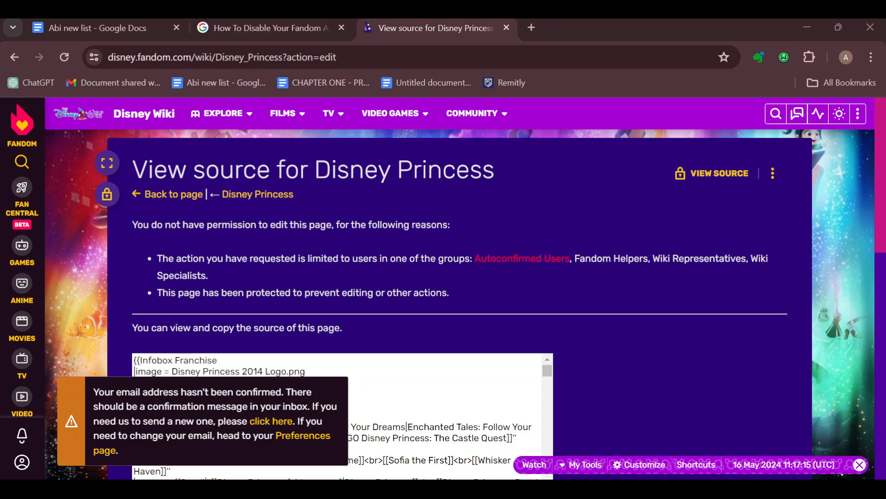
pyautogui.scroll(-3)
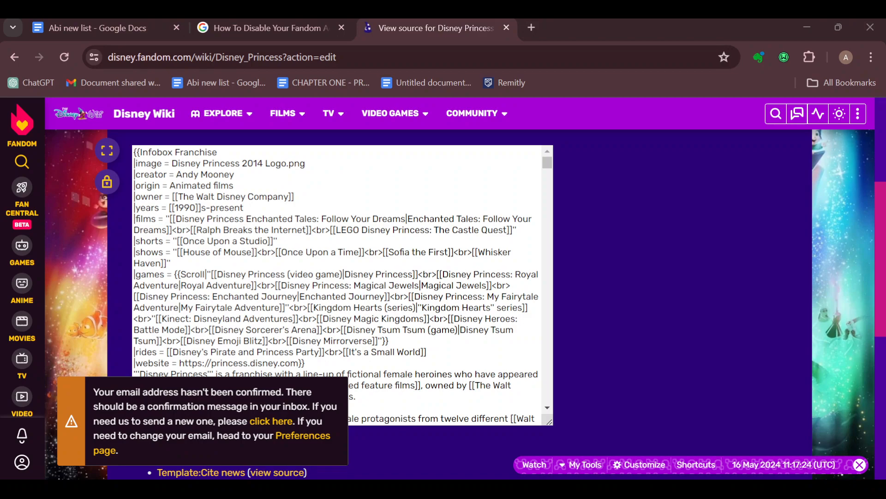
pyautogui.scroll(-3)
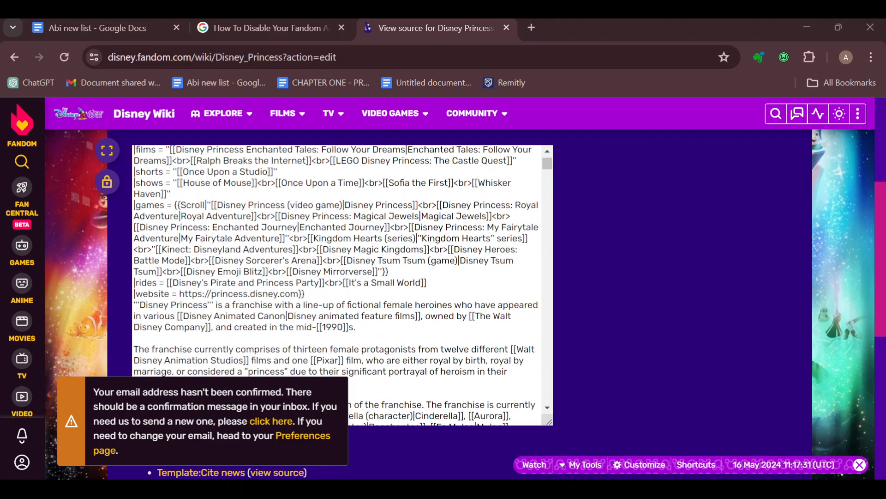
pyautogui.scroll(-3)
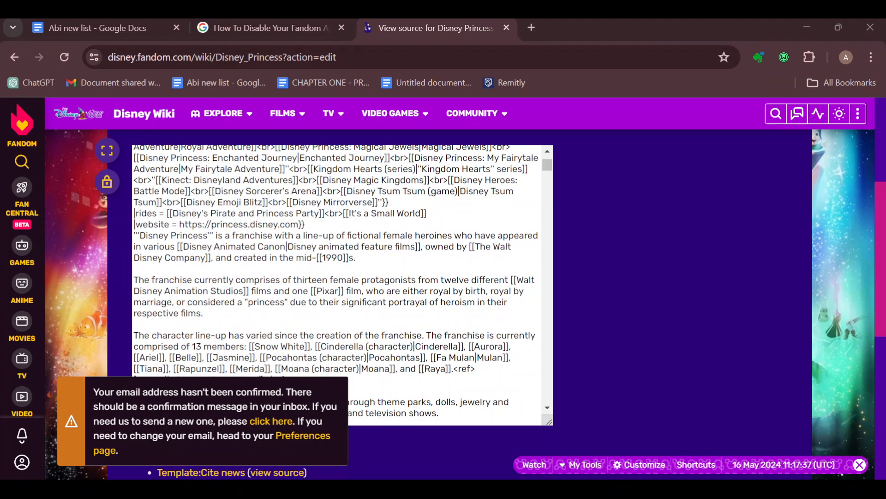
pyautogui.scroll(-3)
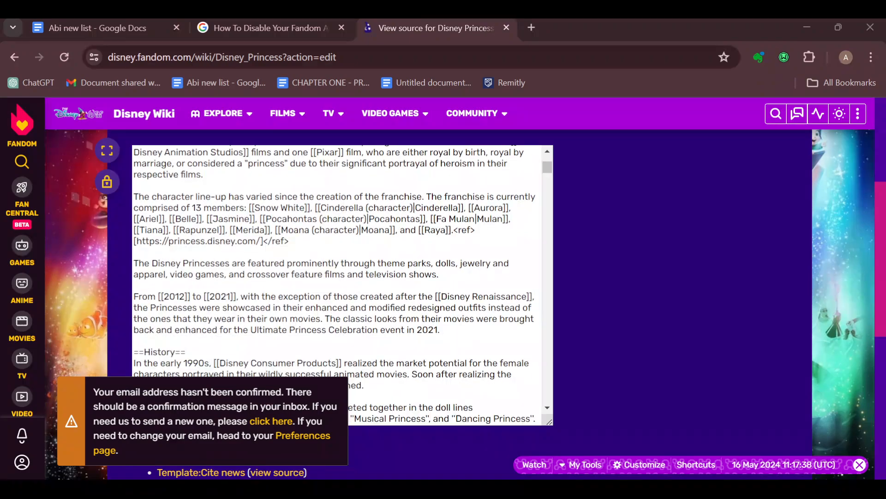
pyautogui.scroll(-3)
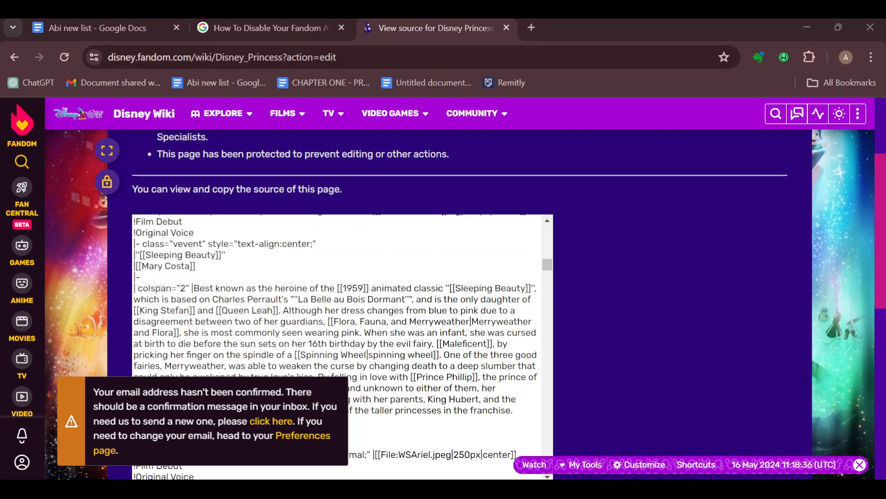
pyautogui.scroll(-3)
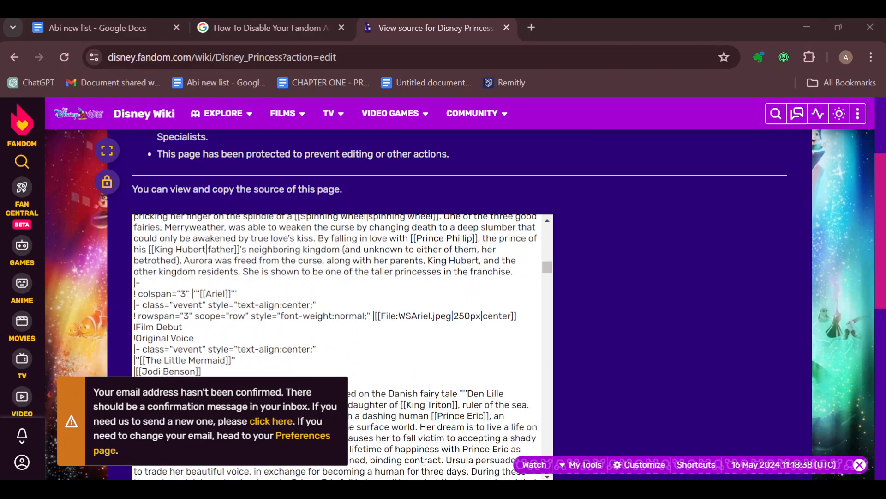
pyautogui.scroll(-3)
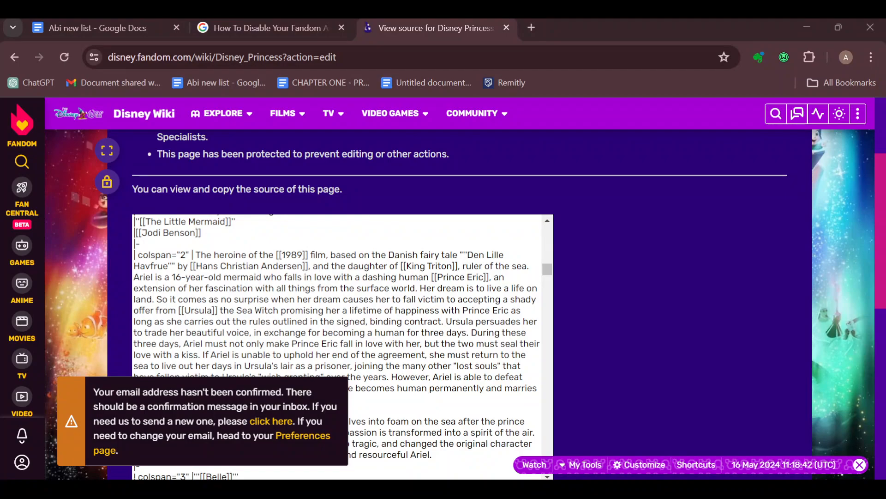
pyautogui.doubleClick(390, 321)
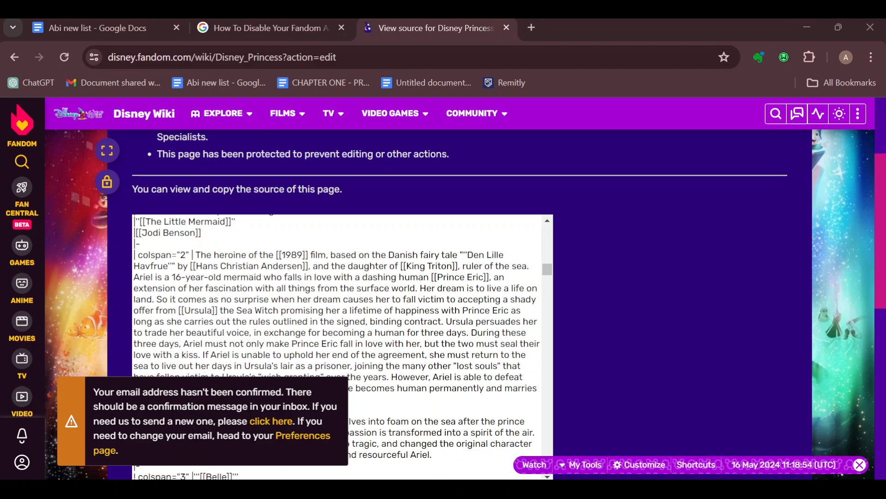
pyautogui.scroll(-3)
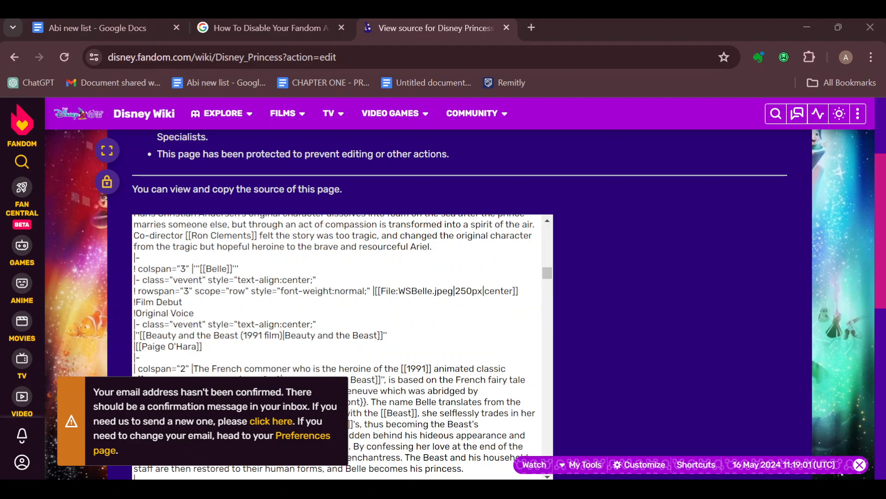
pyautogui.scroll(-3)
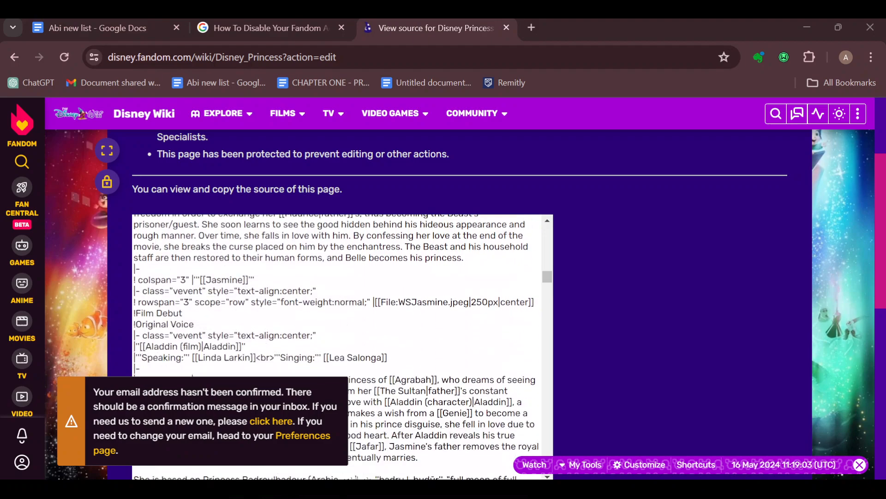